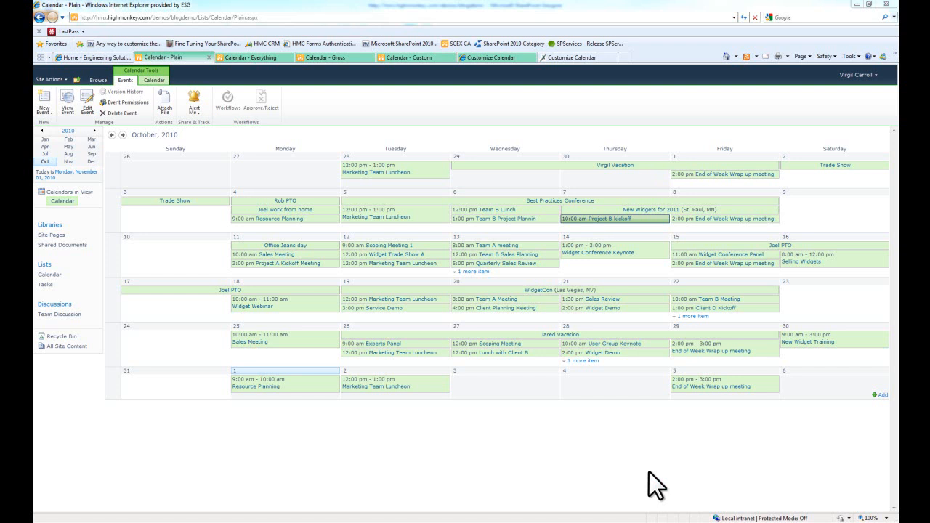
# Step: Show the Everything calendar view with its colour-coded October 2010 overlays
pyautogui.click(234, 42)
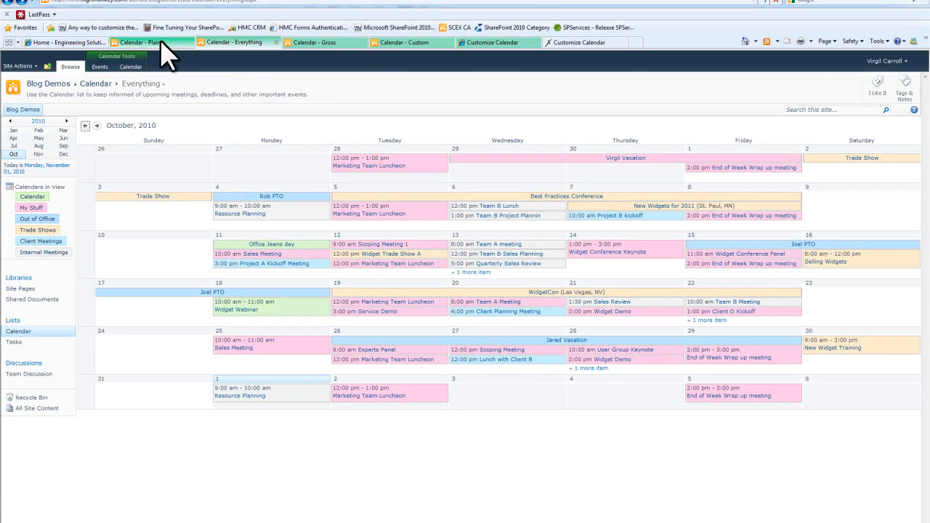
# Step: Return to the Plain calendar view where all October 2010 events share green styling
pyautogui.click(99, 67)
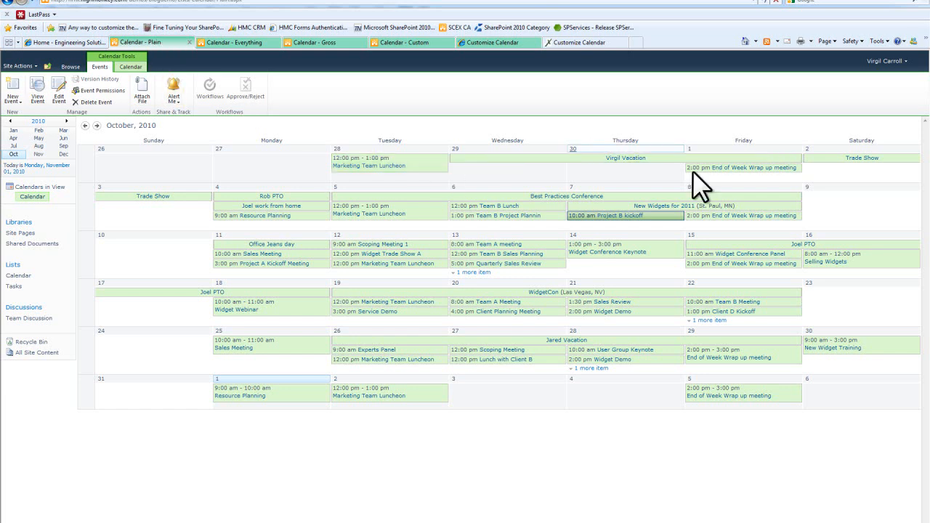
pyautogui.moveTo(626, 448)
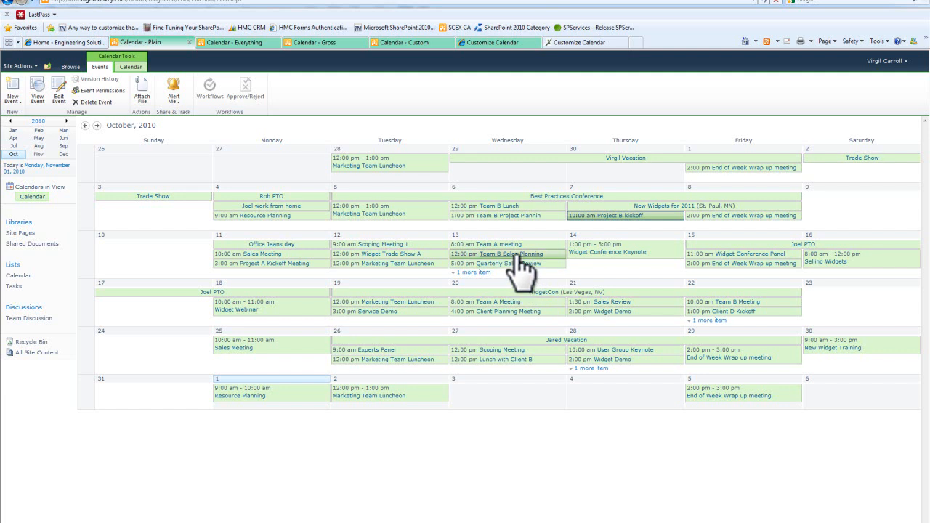
pyautogui.moveTo(516, 258)
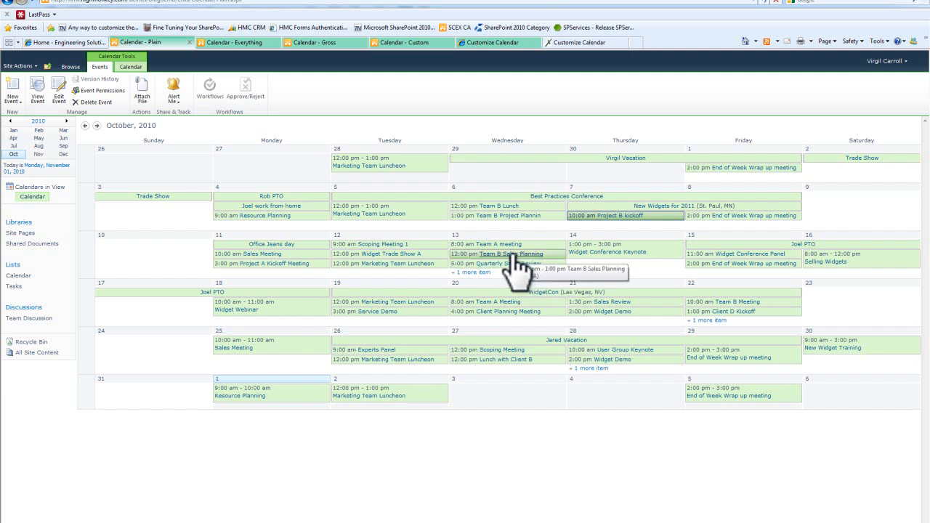
pyautogui.moveTo(545, 473)
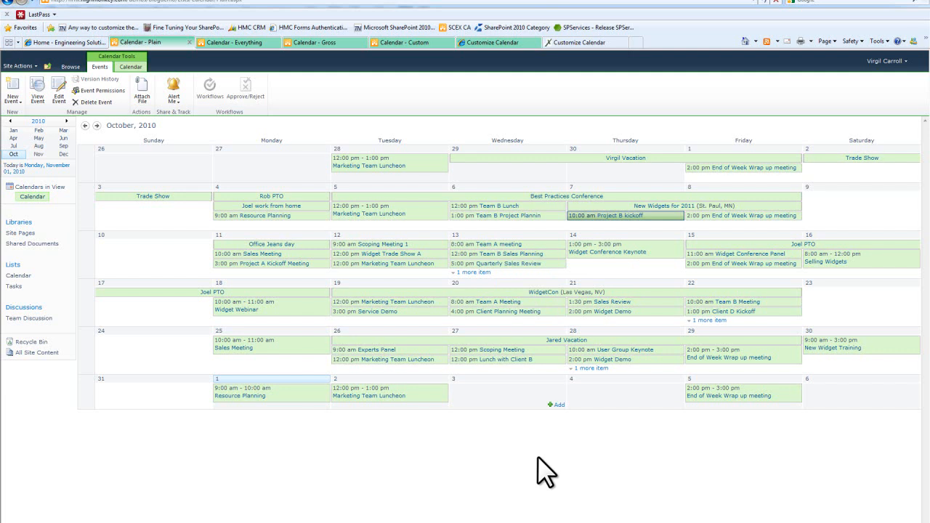
pyautogui.moveTo(110, 327)
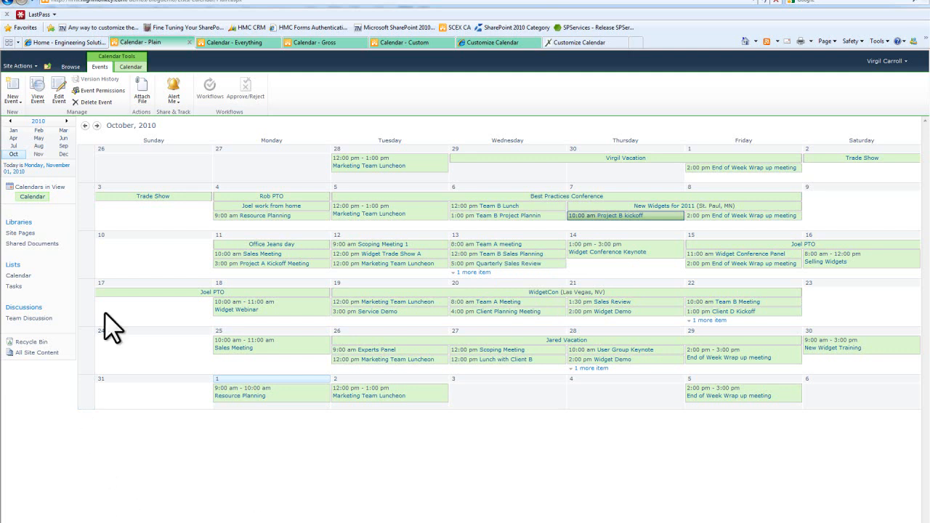
pyautogui.moveTo(509, 215)
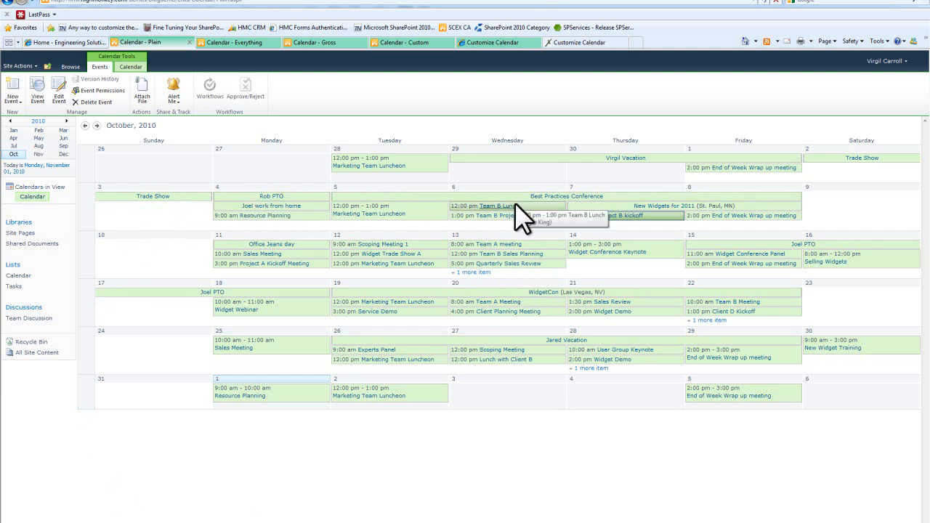
pyautogui.moveTo(543, 433)
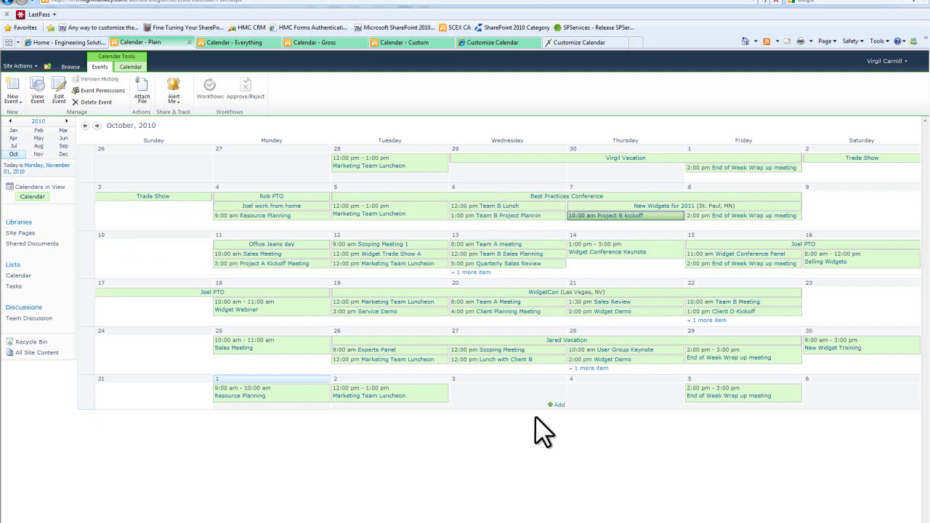
pyautogui.click(509, 253)
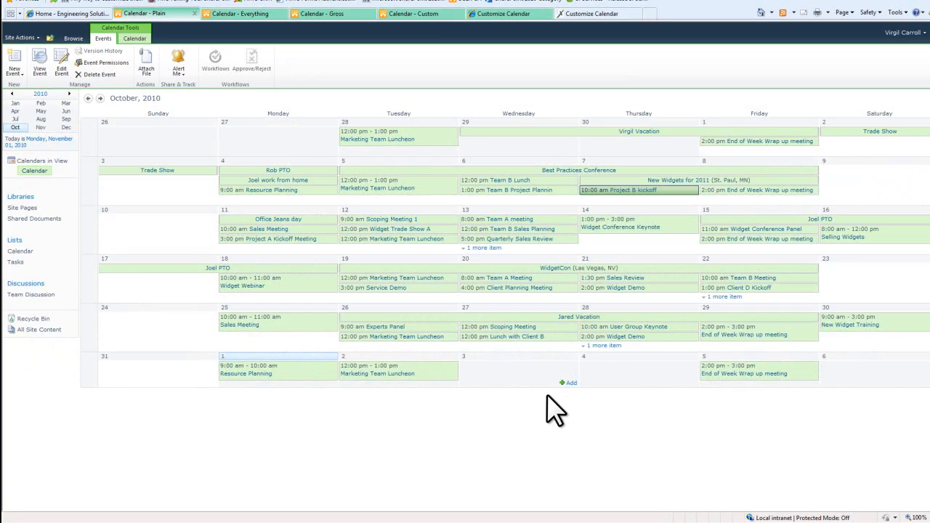
# Step: Show the Everything calendar again with pink, orange, blue and green event overlays
pyautogui.click(240, 14)
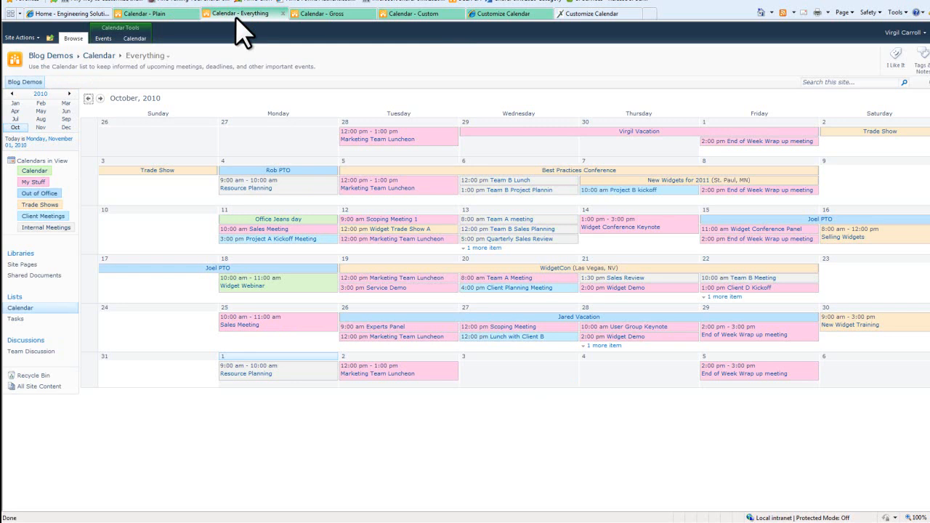
pyautogui.moveTo(21, 198)
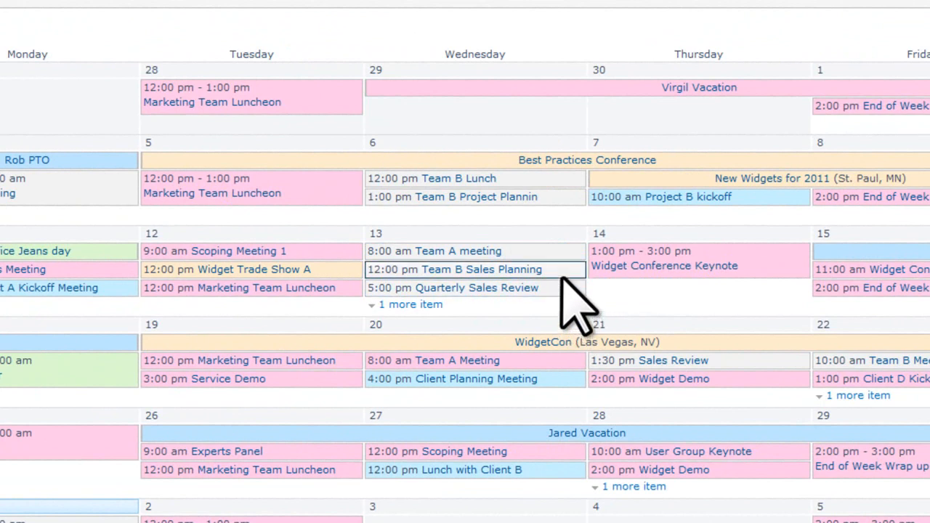
pyautogui.moveTo(698, 262)
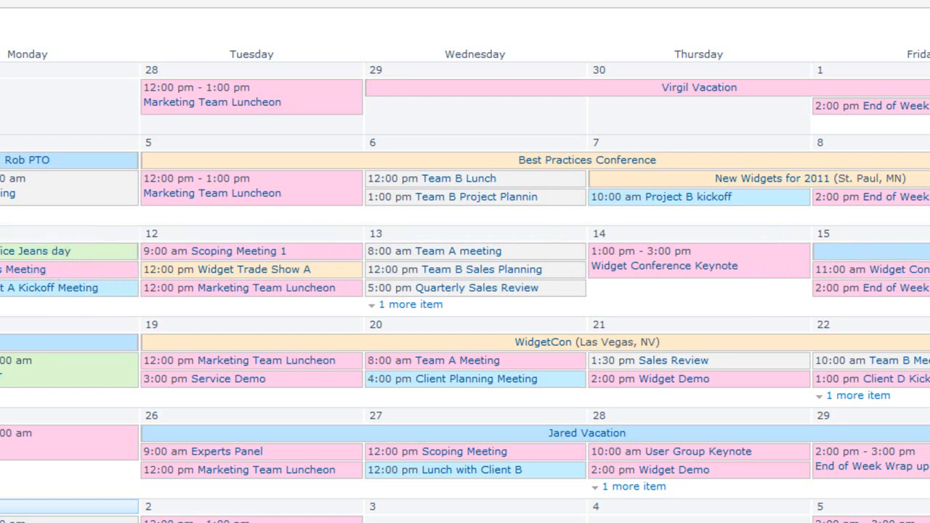
pyautogui.moveTo(218, 356)
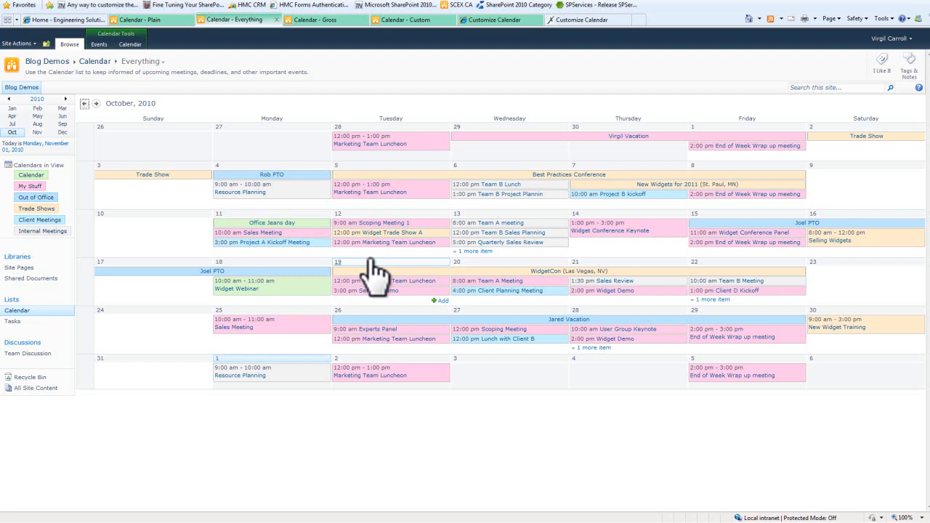
# Step: Show the Gross calendar view with its red, black, blue and purple event overlays
pyautogui.click(323, 21)
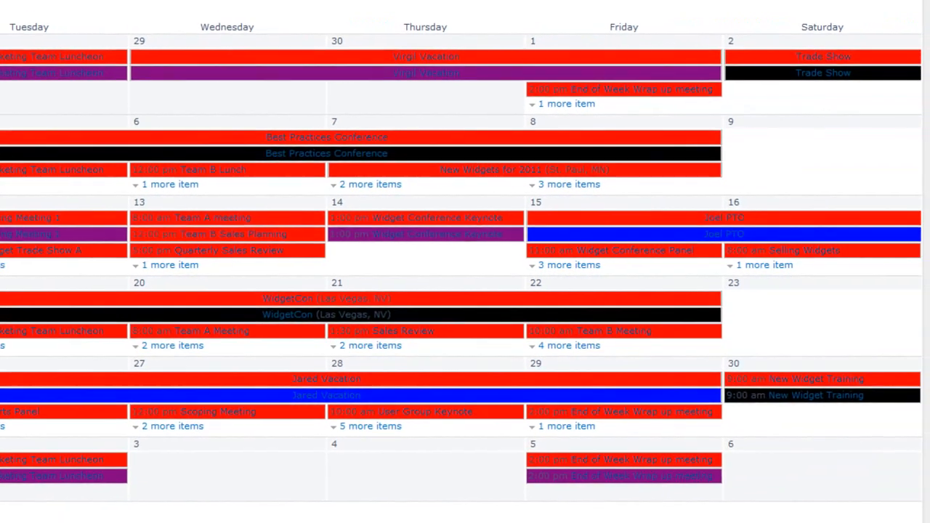
pyautogui.scroll(3)
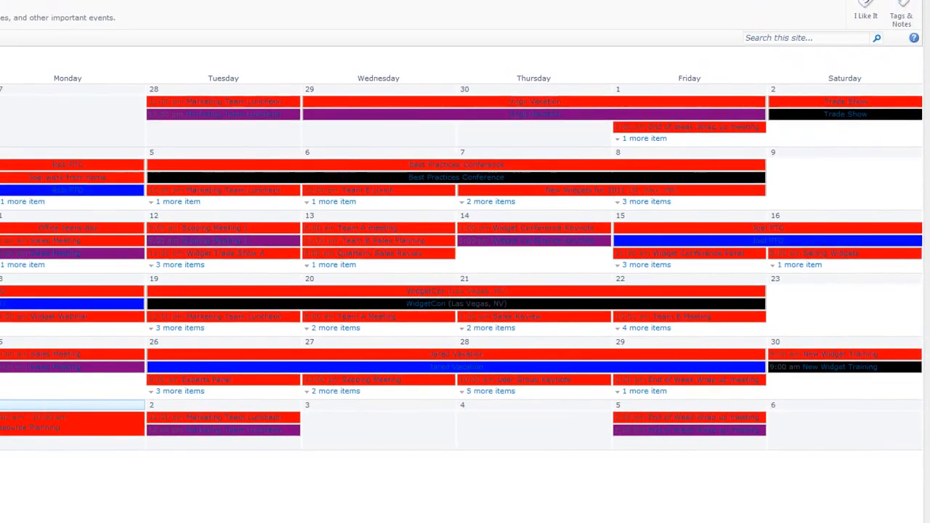
pyautogui.click(312, 21)
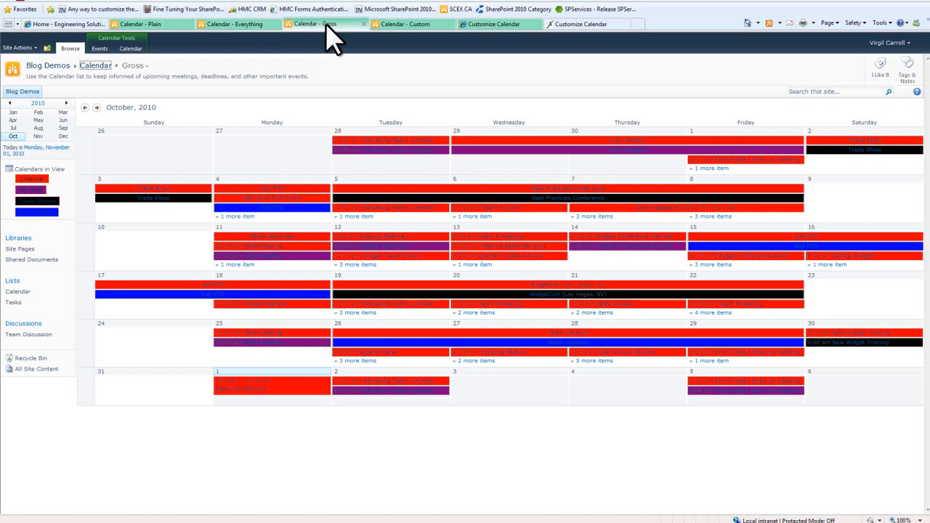
pyautogui.moveTo(355, 79)
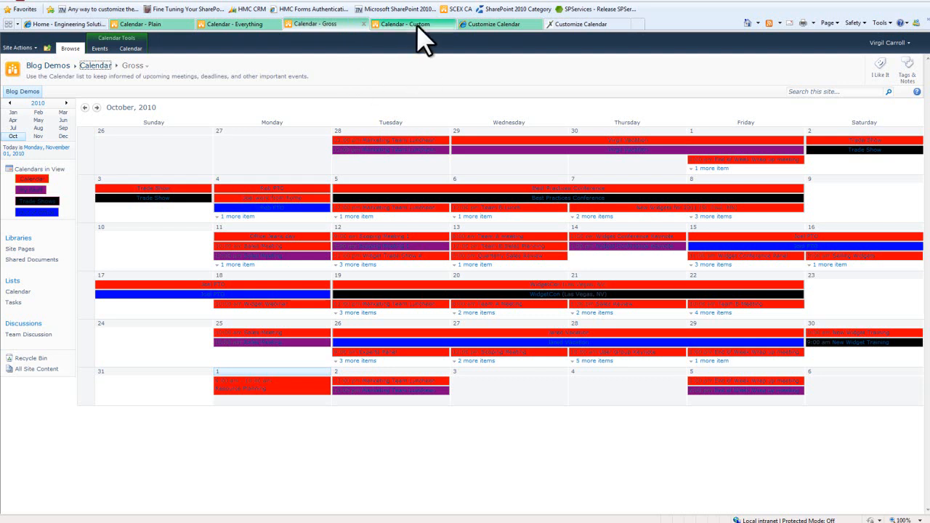
pyautogui.click(407, 24)
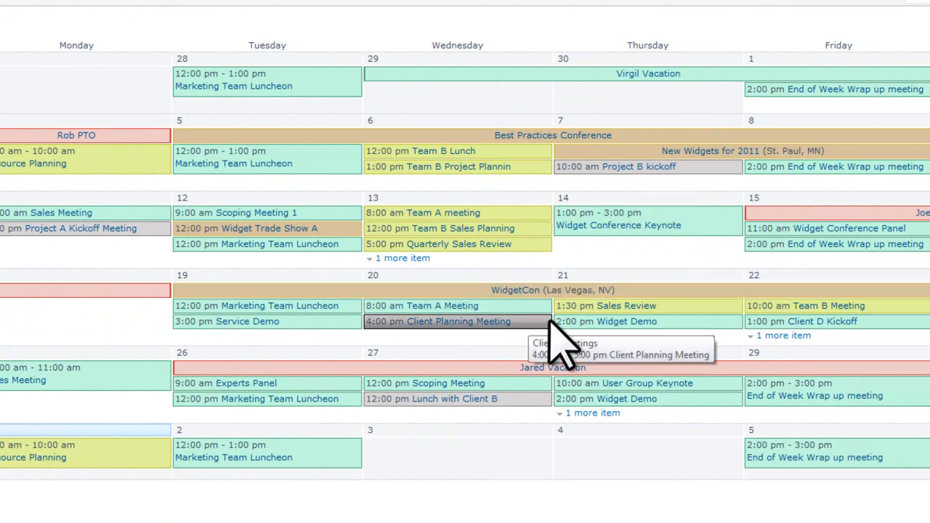
pyautogui.moveTo(763, 334)
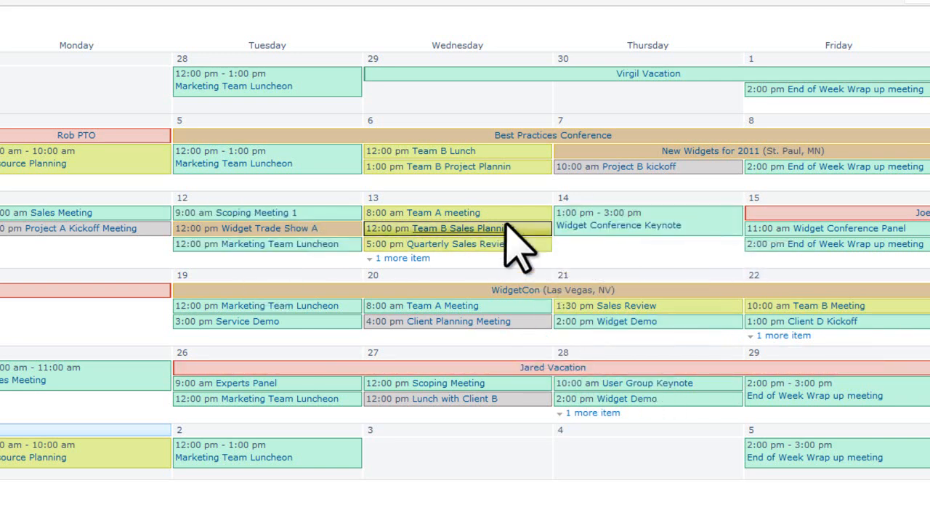
pyautogui.moveTo(608, 276)
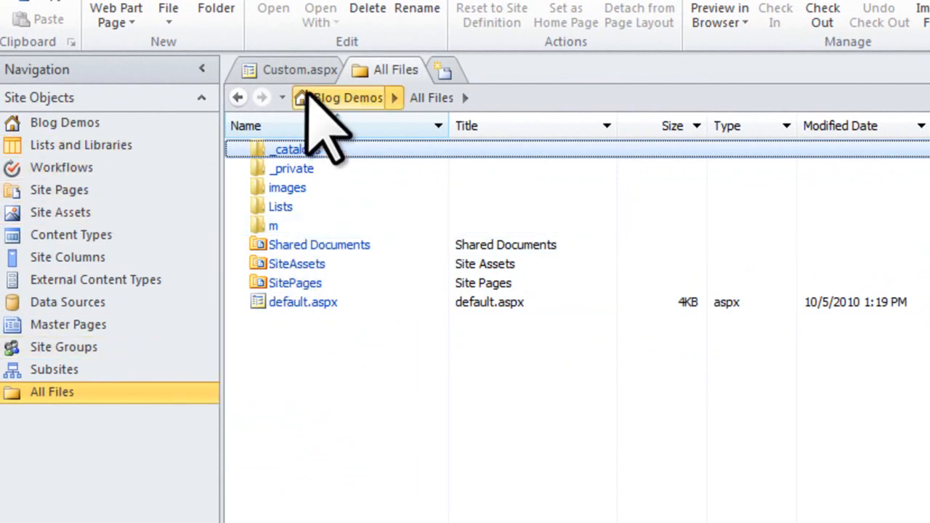
# Step: Return to the Custom.aspx code view at the main calendar colour rules
pyautogui.click(299, 70)
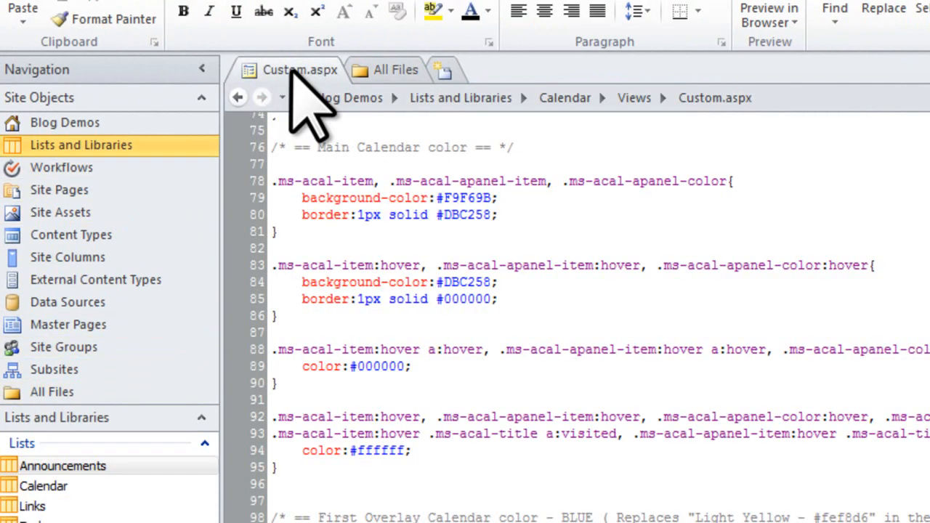
pyautogui.moveTo(873, 255)
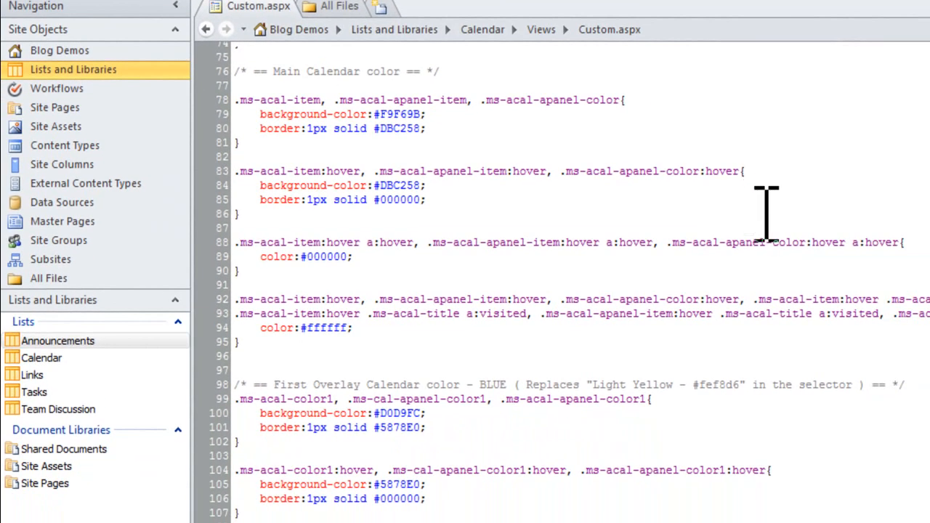
pyautogui.moveTo(778, 244)
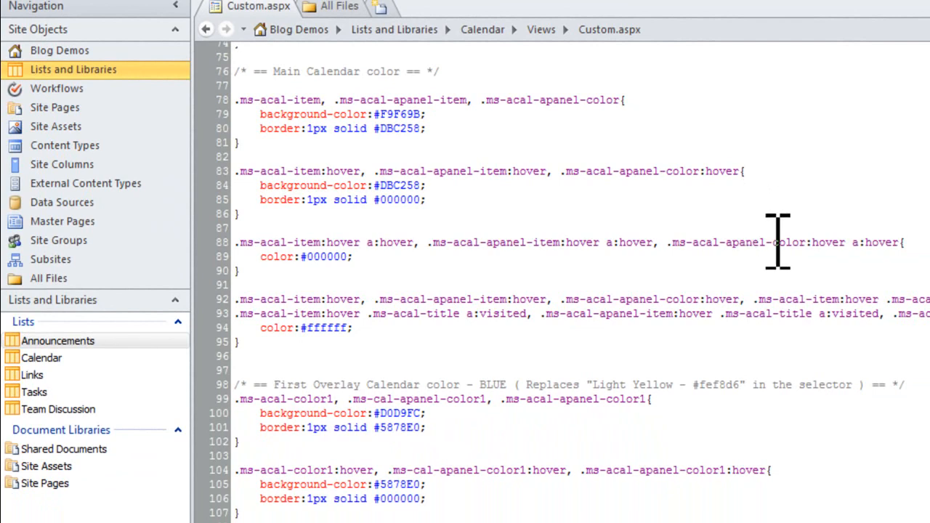
pyautogui.moveTo(622, 203)
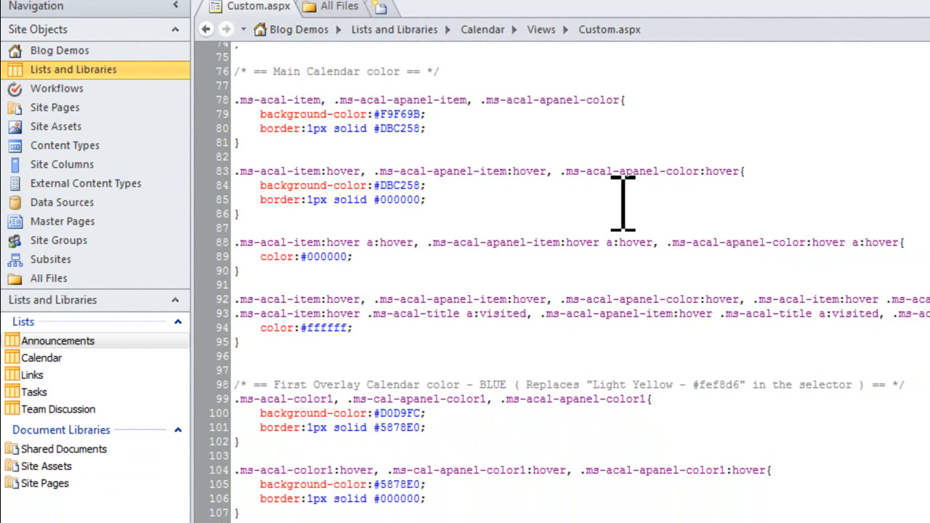
pyautogui.moveTo(267, 114)
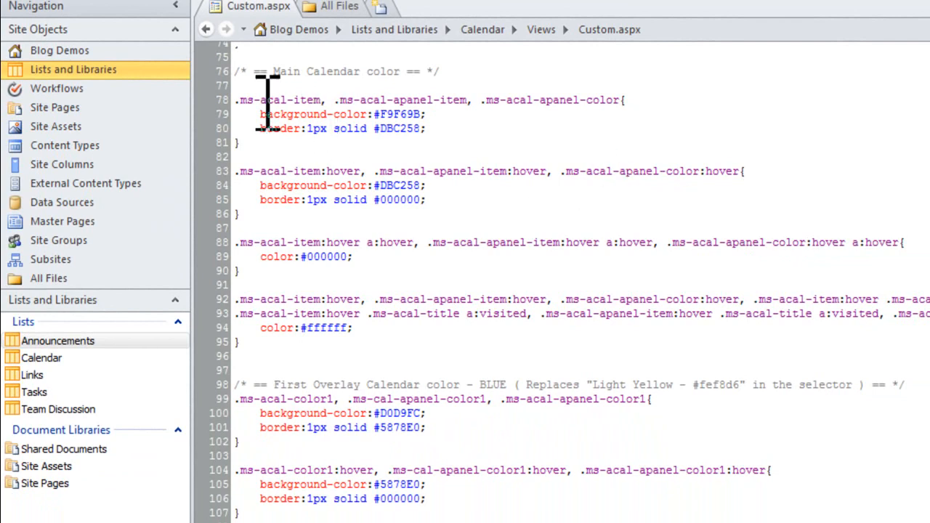
pyautogui.moveTo(285, 154)
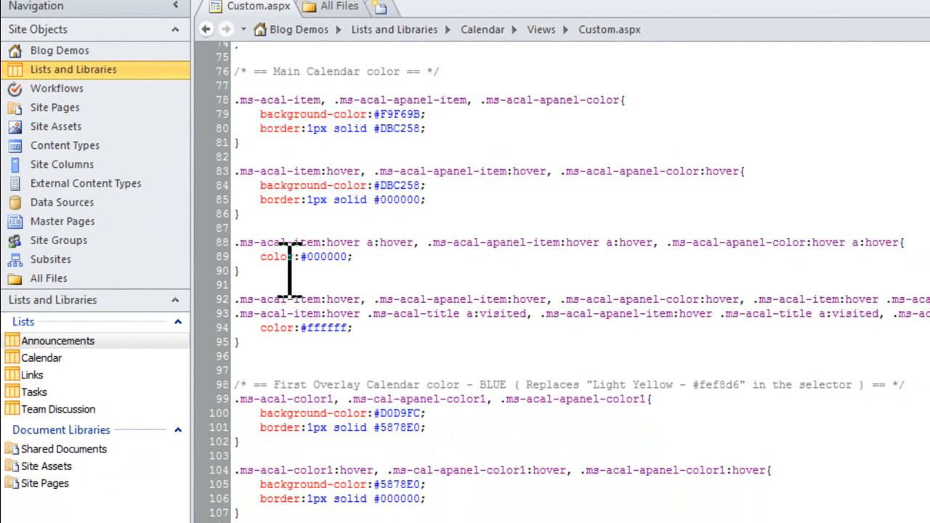
pyautogui.scroll(-3)
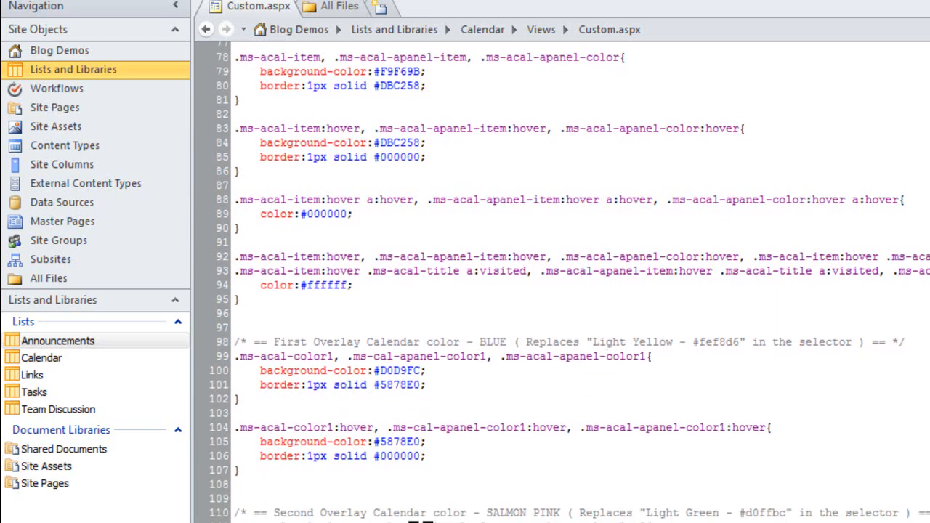
pyautogui.scroll(-3)
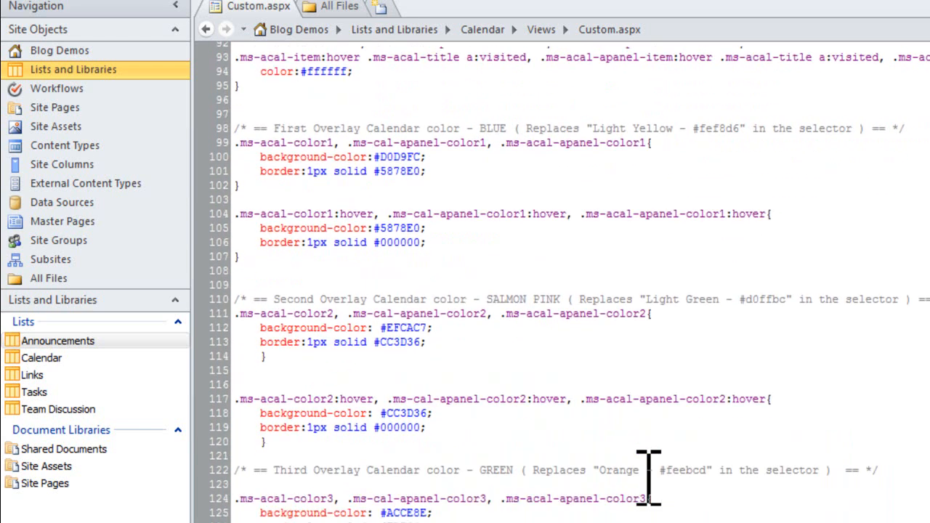
pyautogui.scroll(-3)
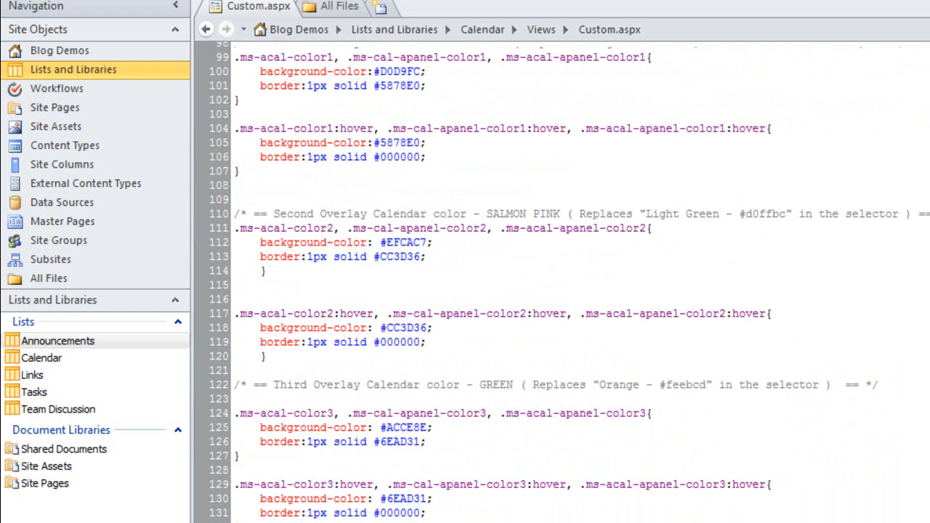
pyautogui.scroll(-3)
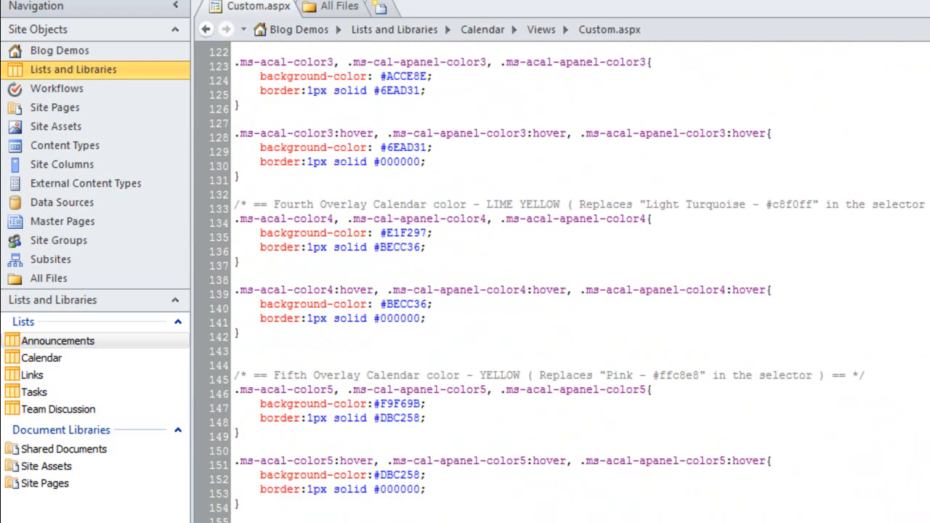
pyautogui.scroll(-3)
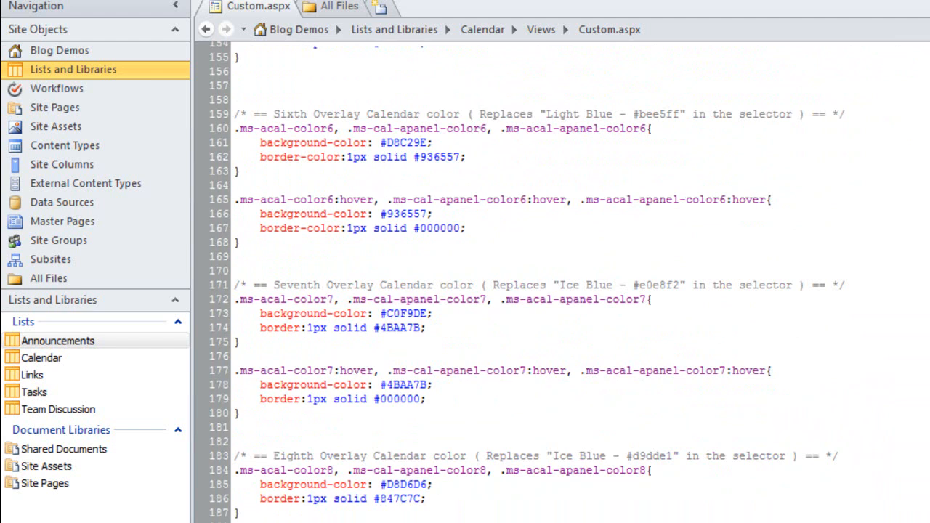
pyautogui.scroll(3)
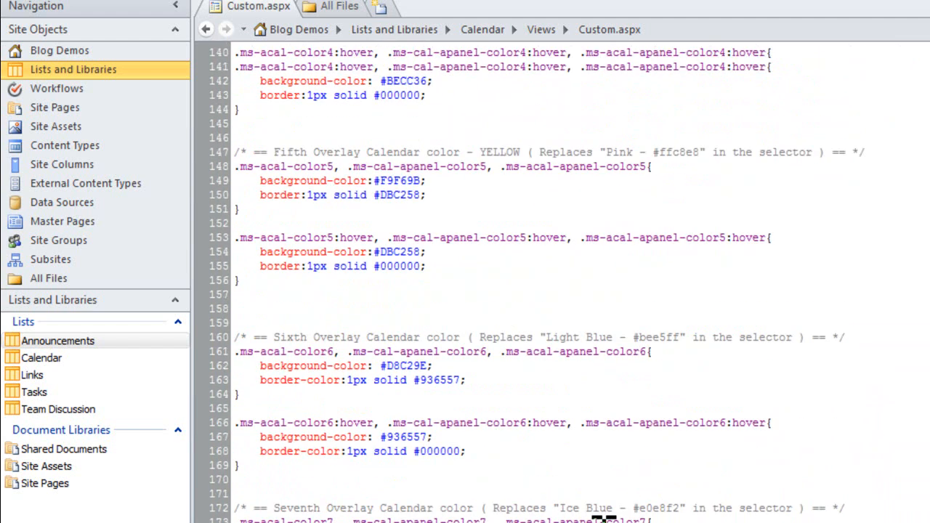
pyautogui.scroll(3)
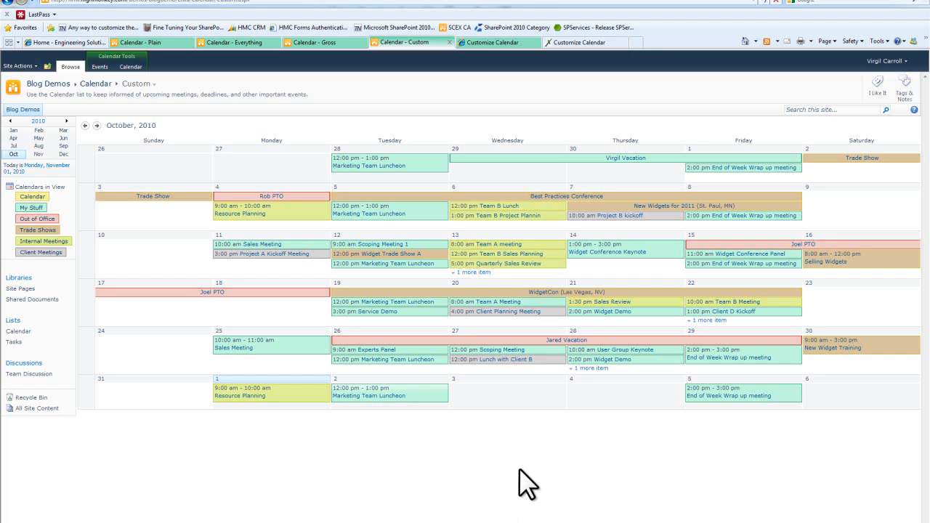
pyautogui.moveTo(390, 395)
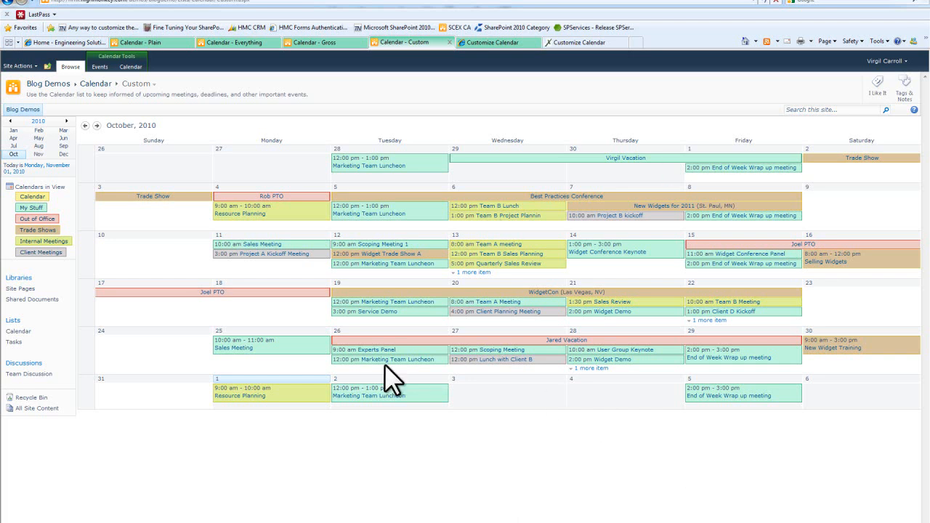
pyautogui.moveTo(502, 497)
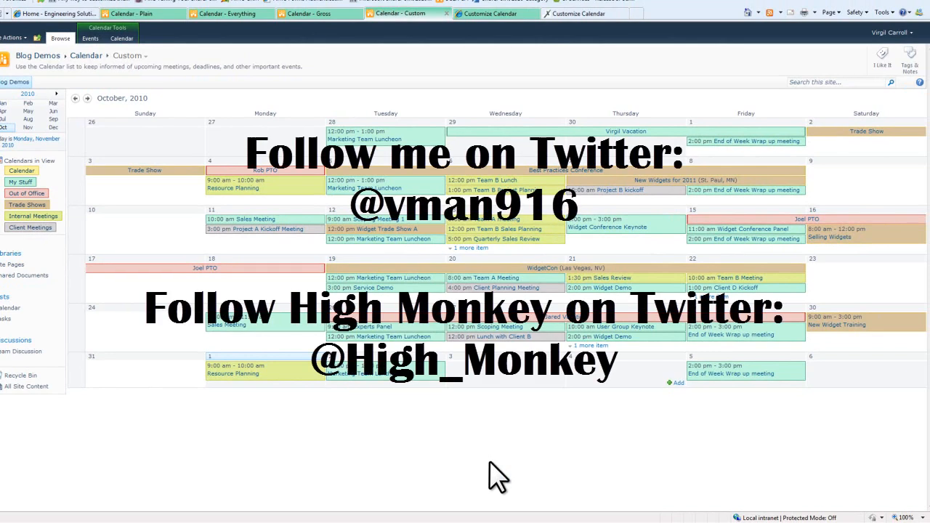
pyautogui.moveTo(482, 476)
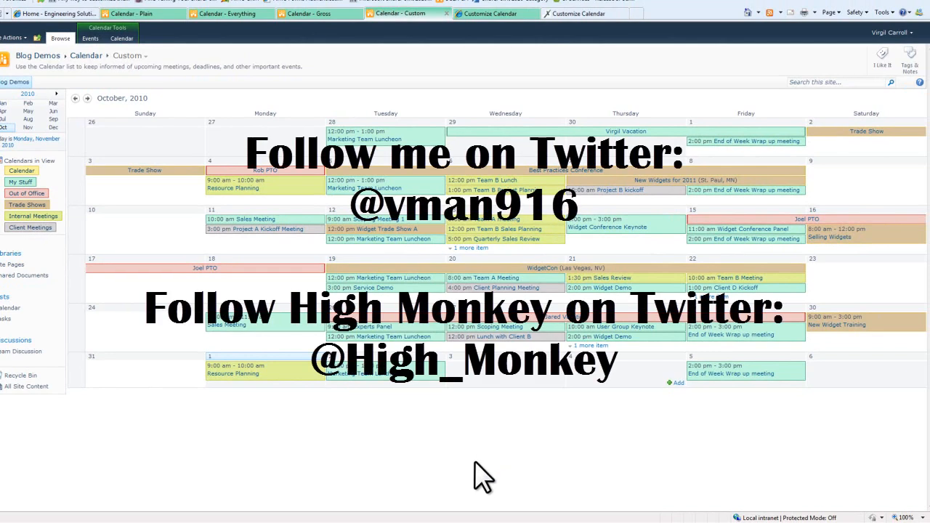